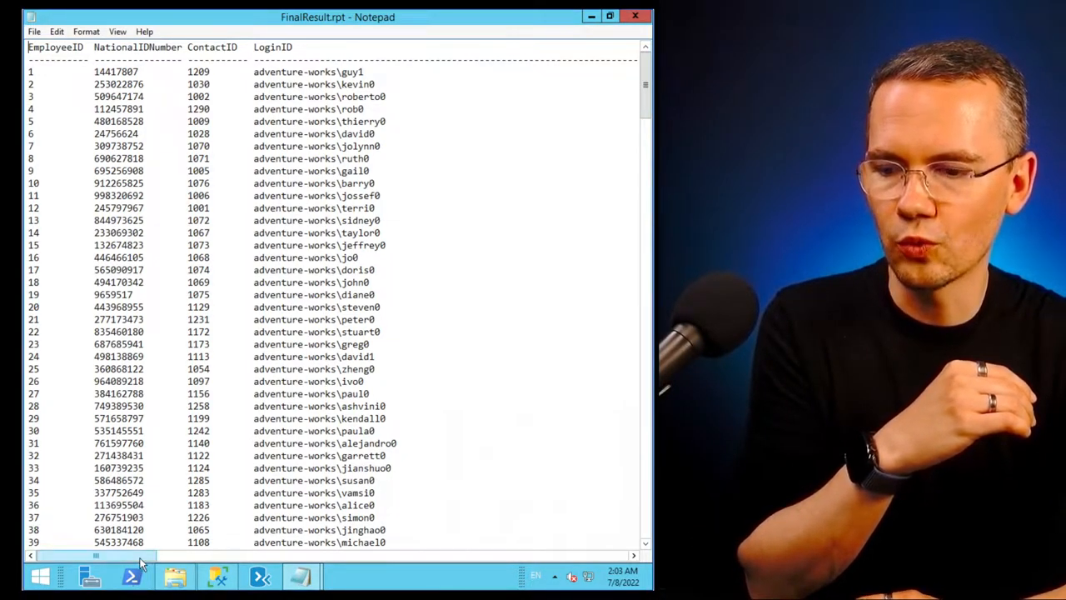
Select a line of the FinalResult.rpt employee listing in Notepad while reviewing it.
left_click_drag(95, 555, 405, 555)
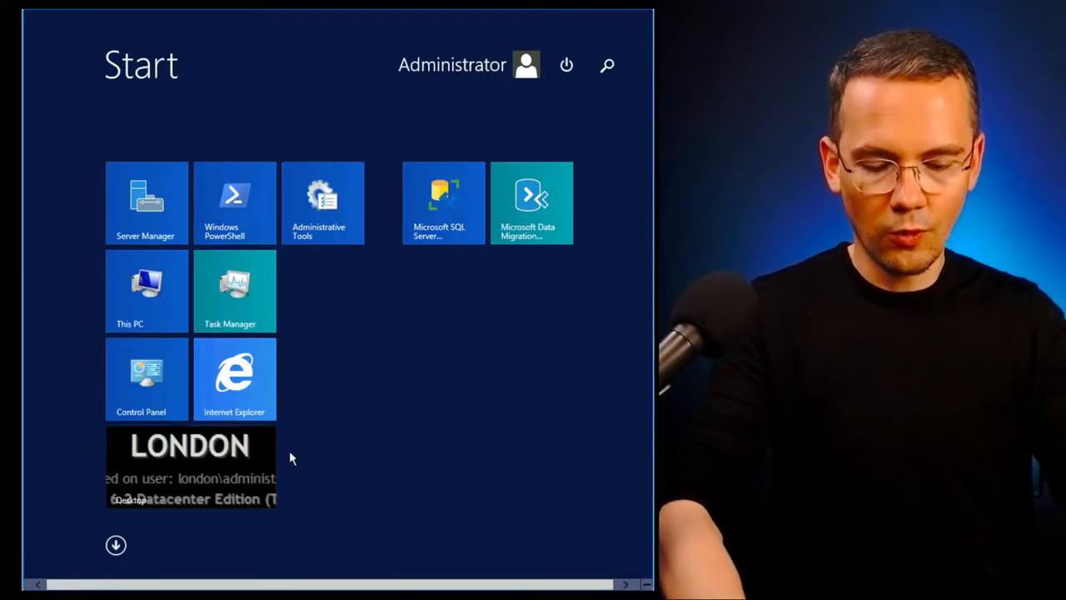
Search the Start screen for cmd and launch an administrator Command Prompt.
type("cmd")
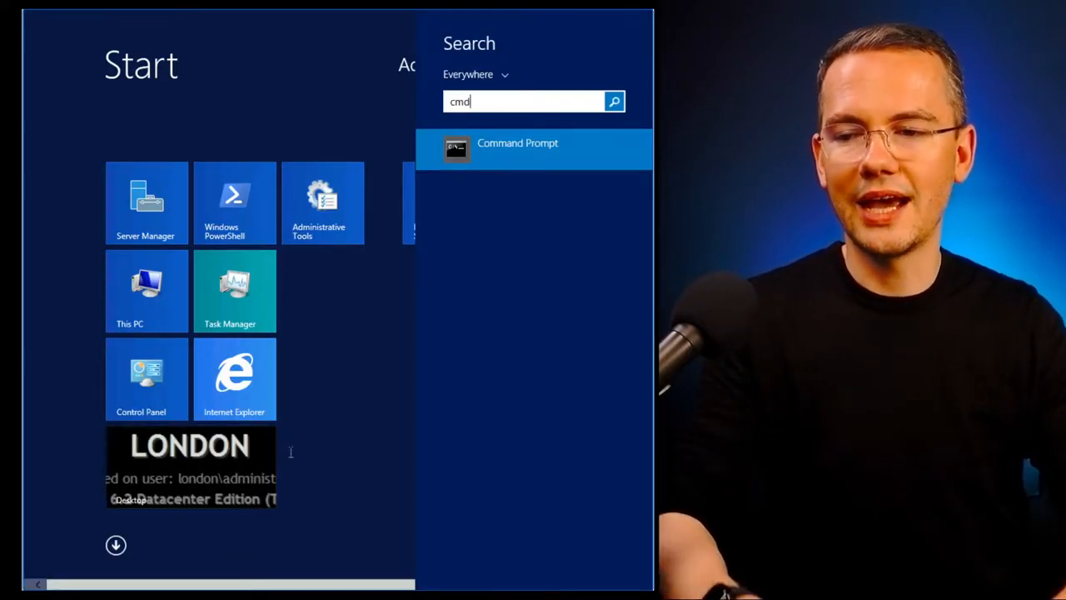
left_click(517, 148)
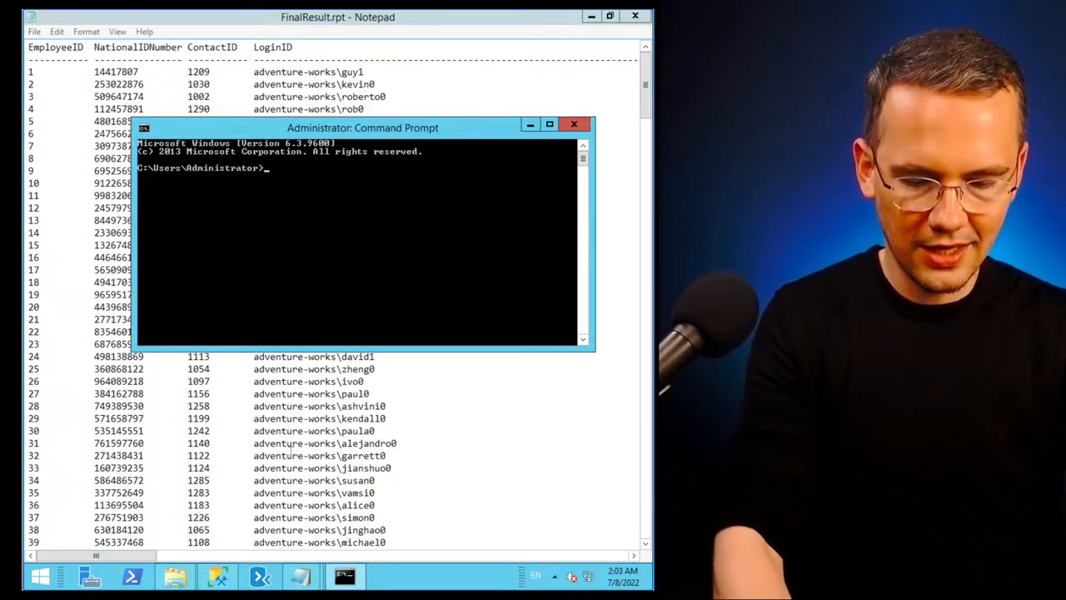
Enter sqlcmd -S "LONDON" -Q "" at the prompt, leaving the query quotes empty.
type("sqlcmd")
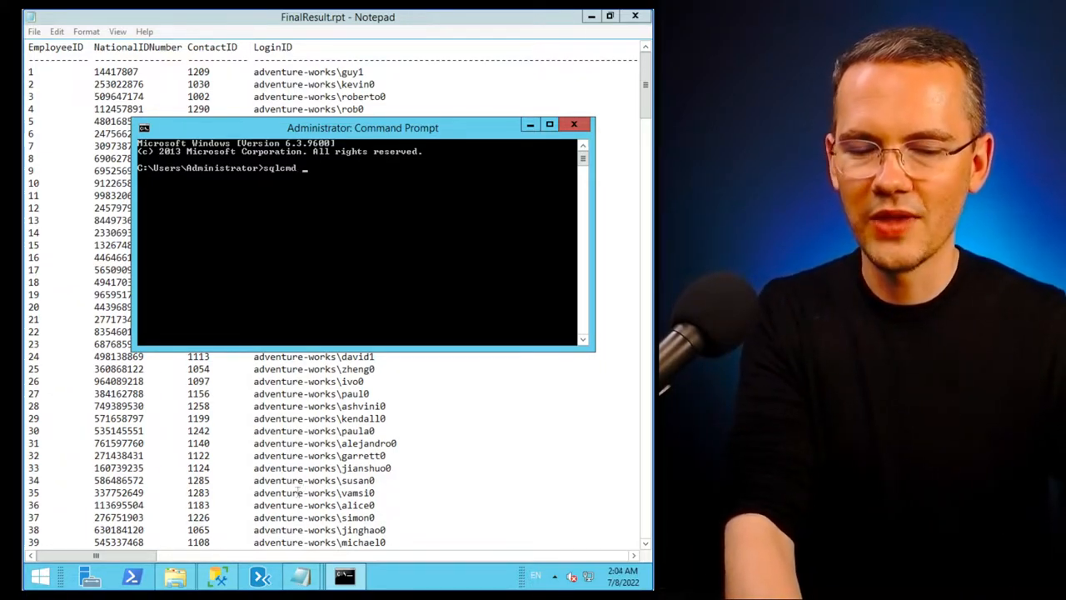
mouse_move(344, 575)
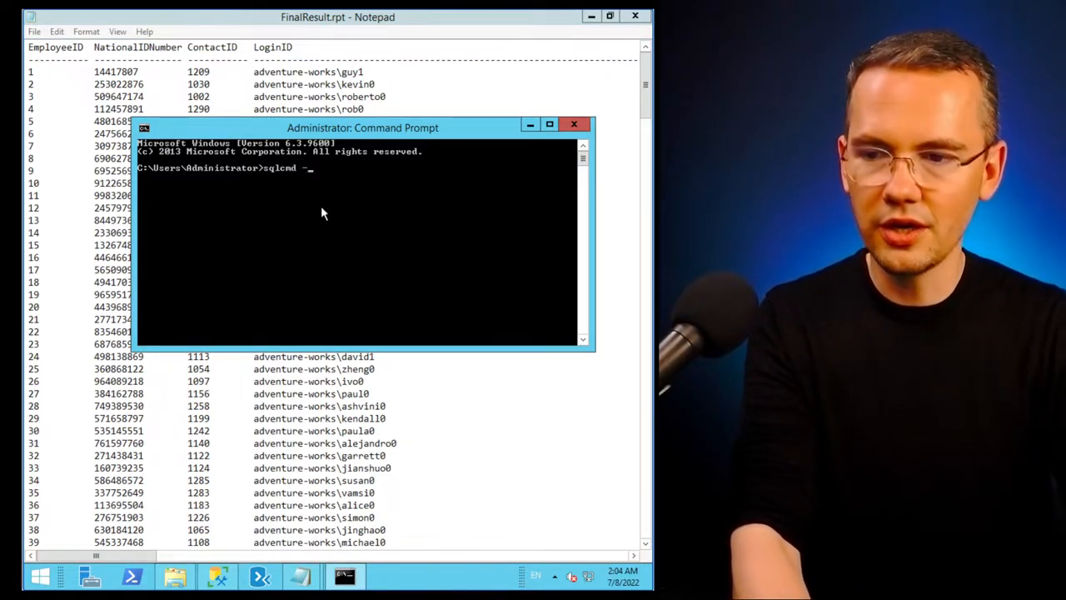
type("-S")
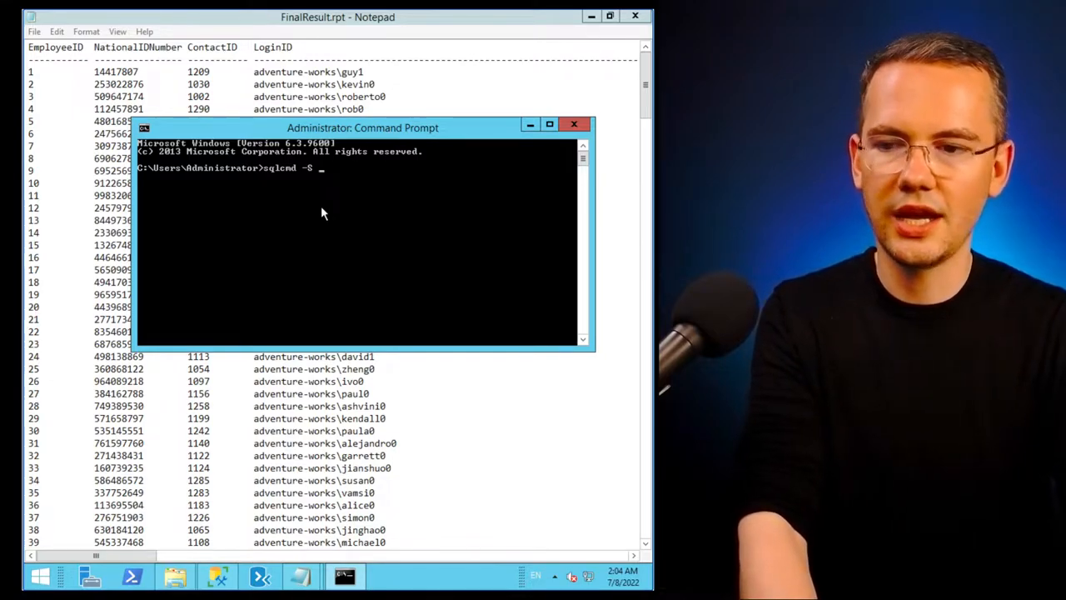
type("\"L")
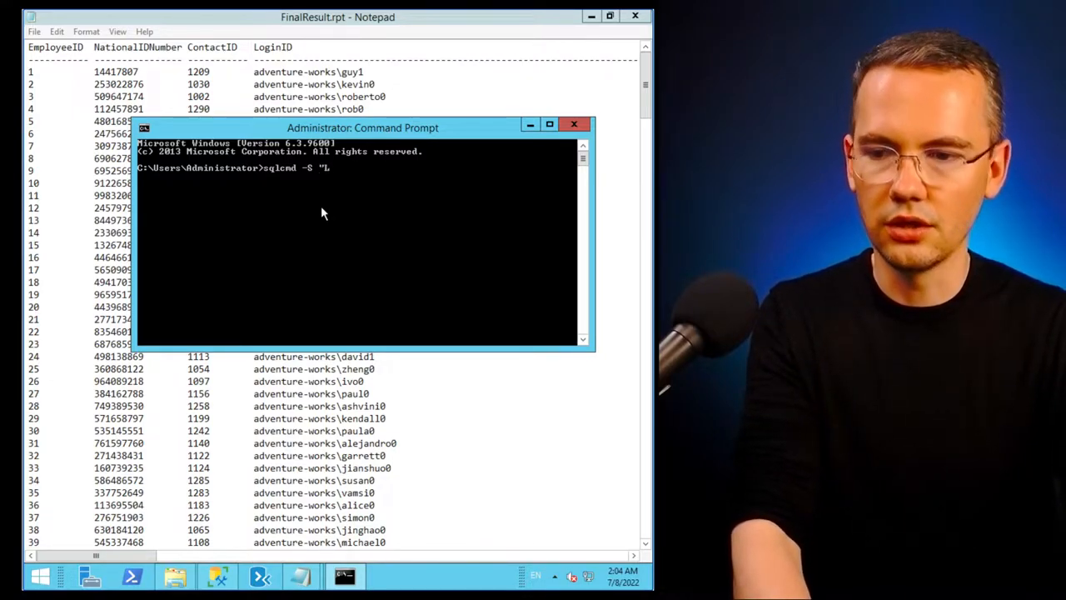
type("LONDON")
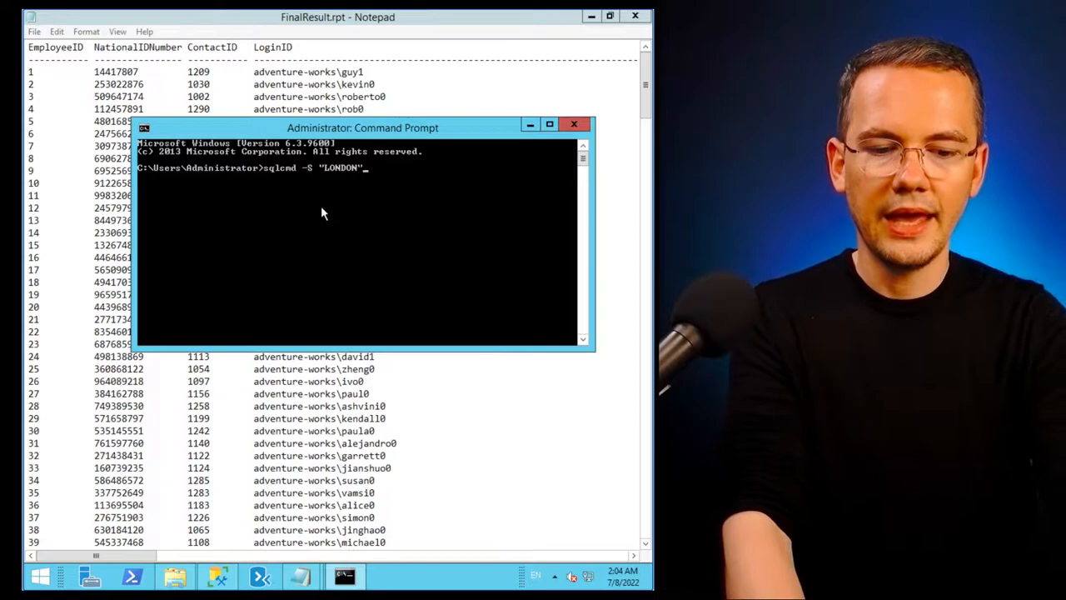
type("-")
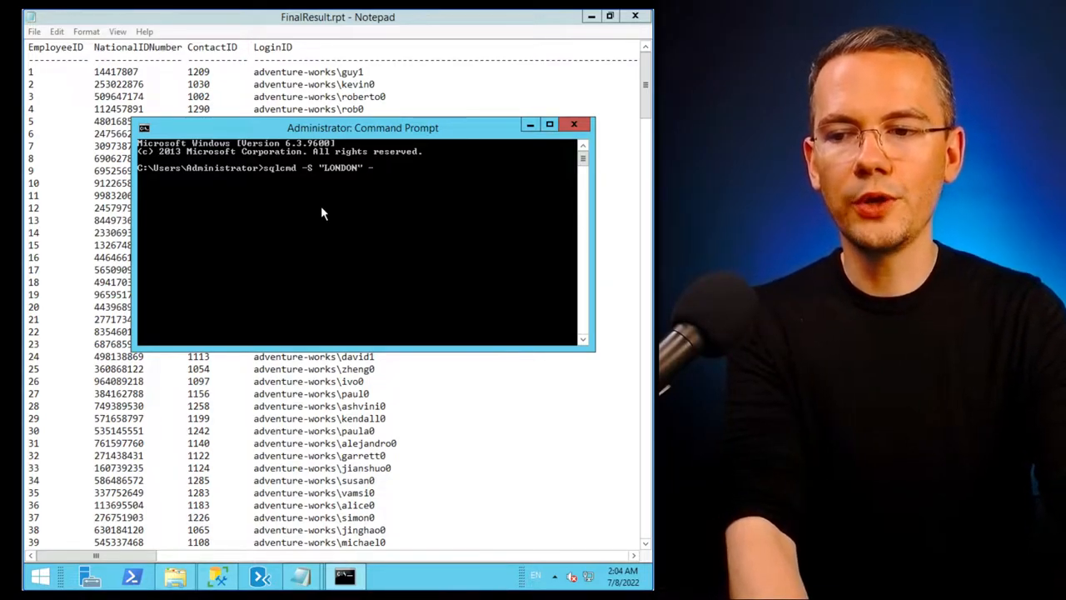
type("Q")
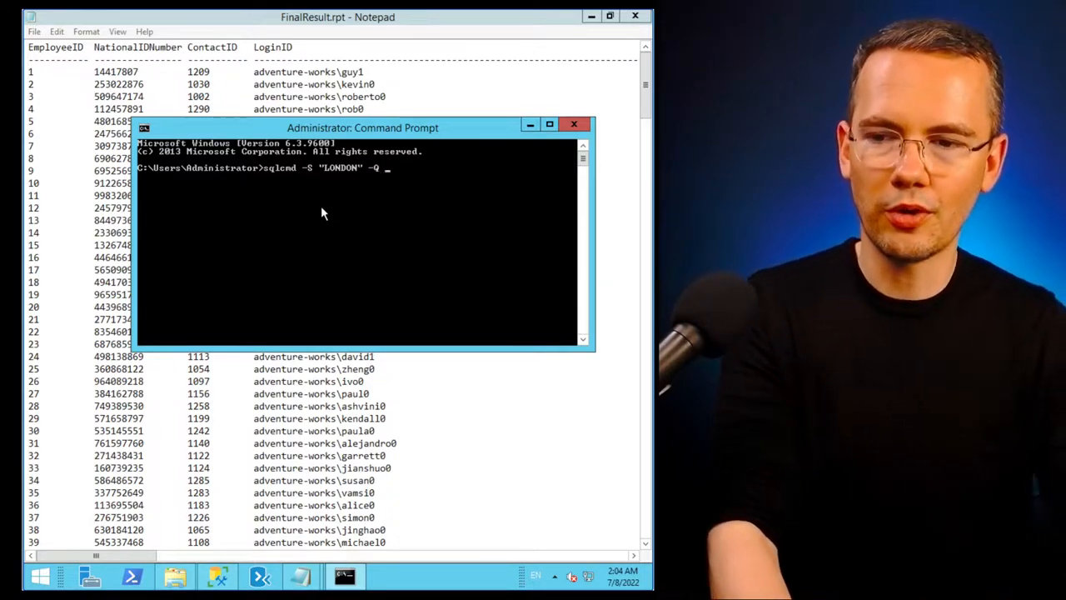
type("\"\"")
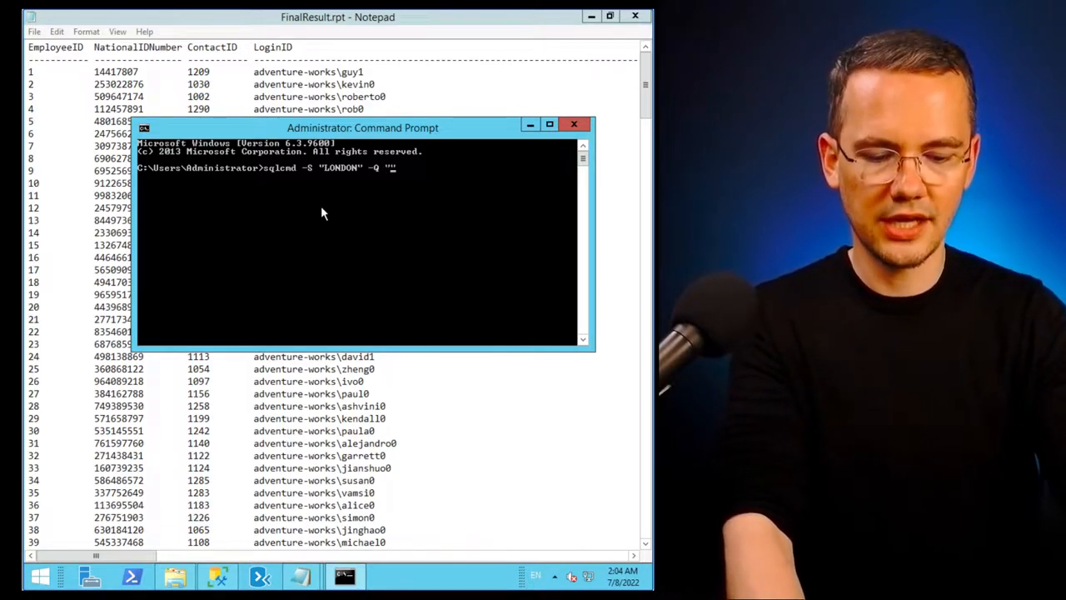
Fill the -Q query with SELECT * FROM AdventureWorks.HumanResources.Employee.
type("SELECT")
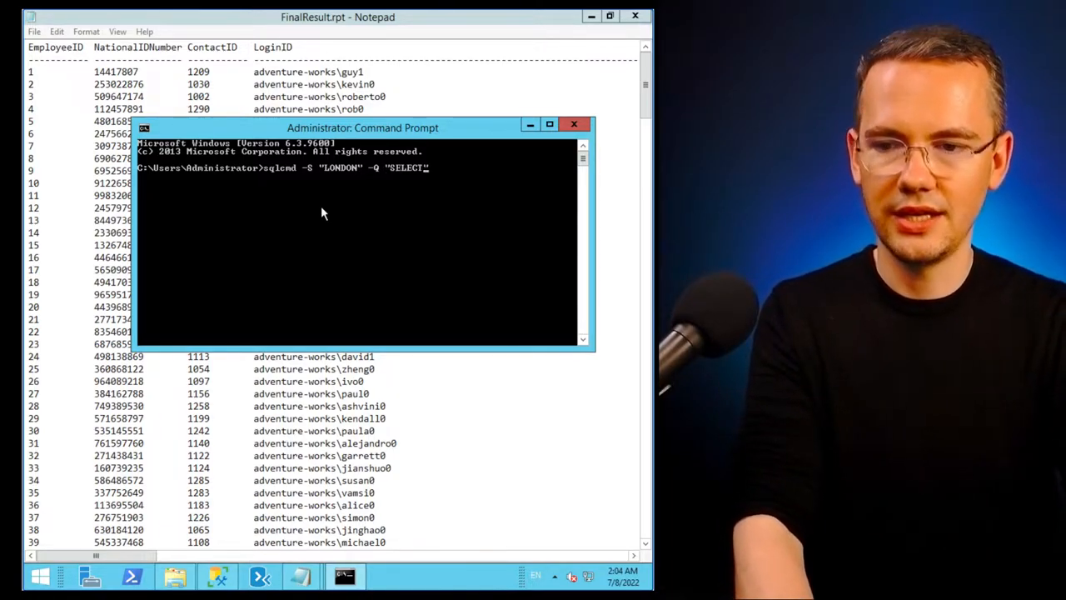
type("* FROM AdventureWork")
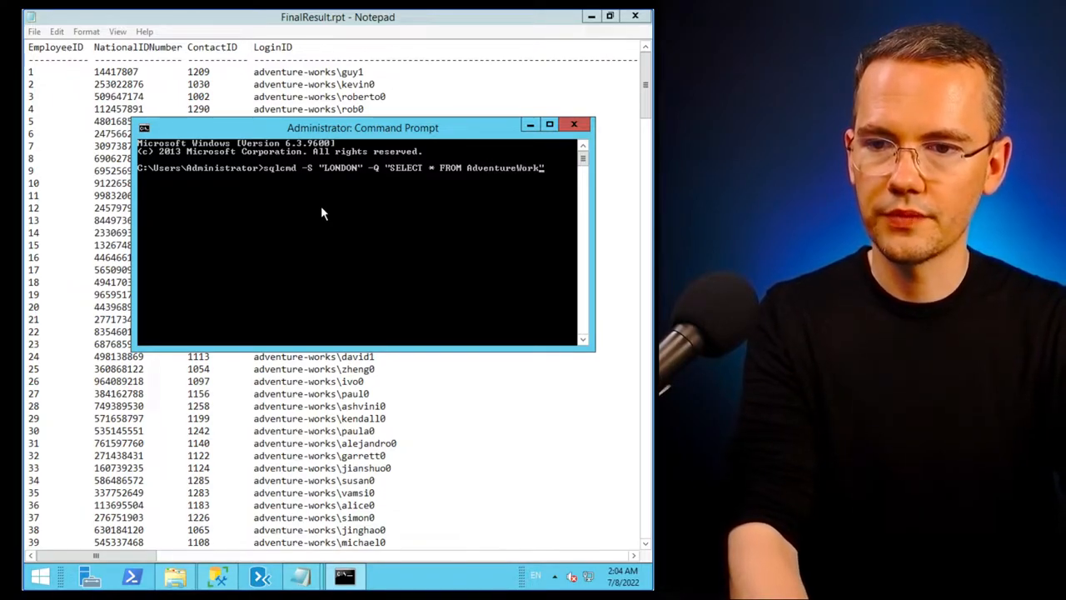
type(".")
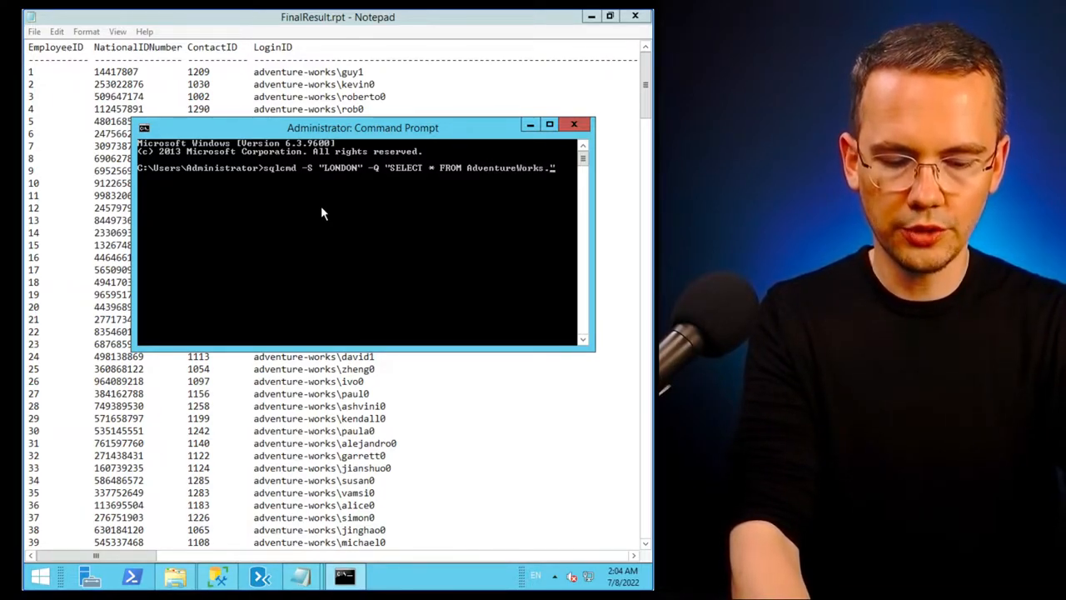
type("HumanResources.")
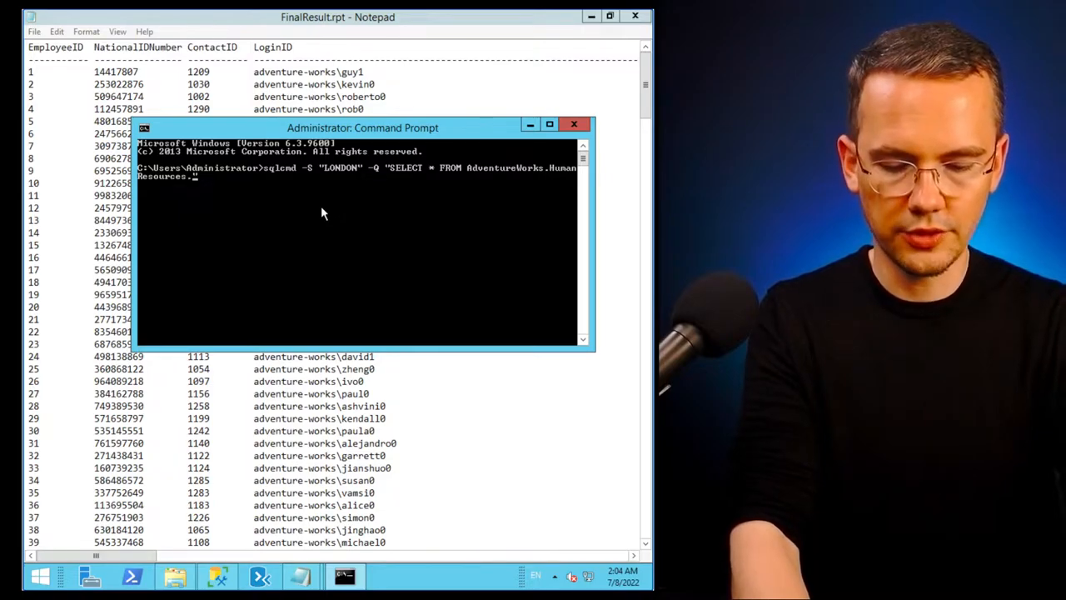
type("Employe\"")
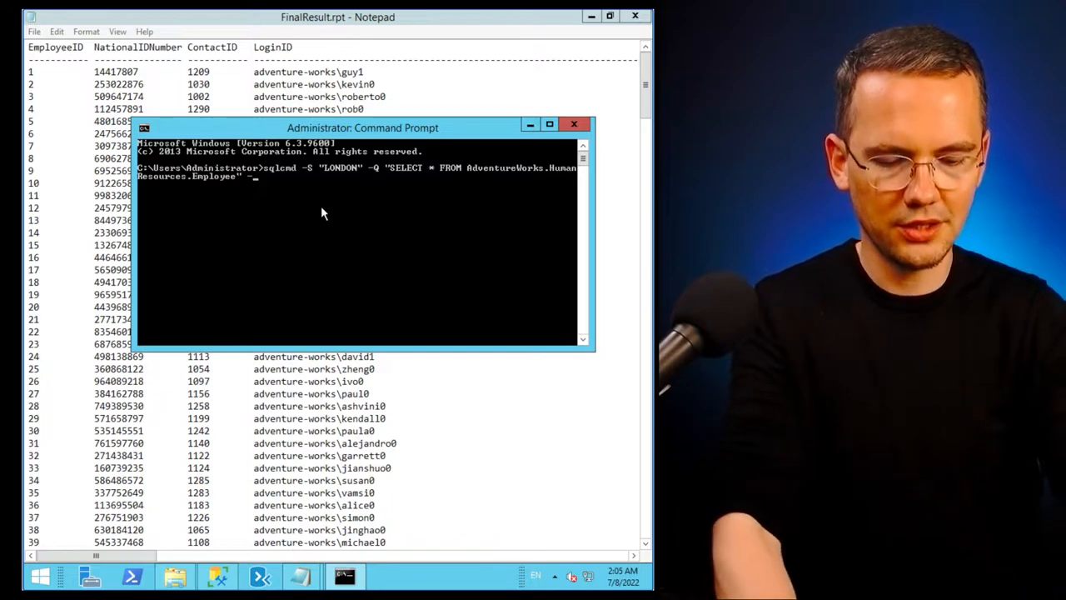
Append -o "Desktop\sqlcmdResults.txt" -E and run the sqlcmd export.
type("sktop\\")
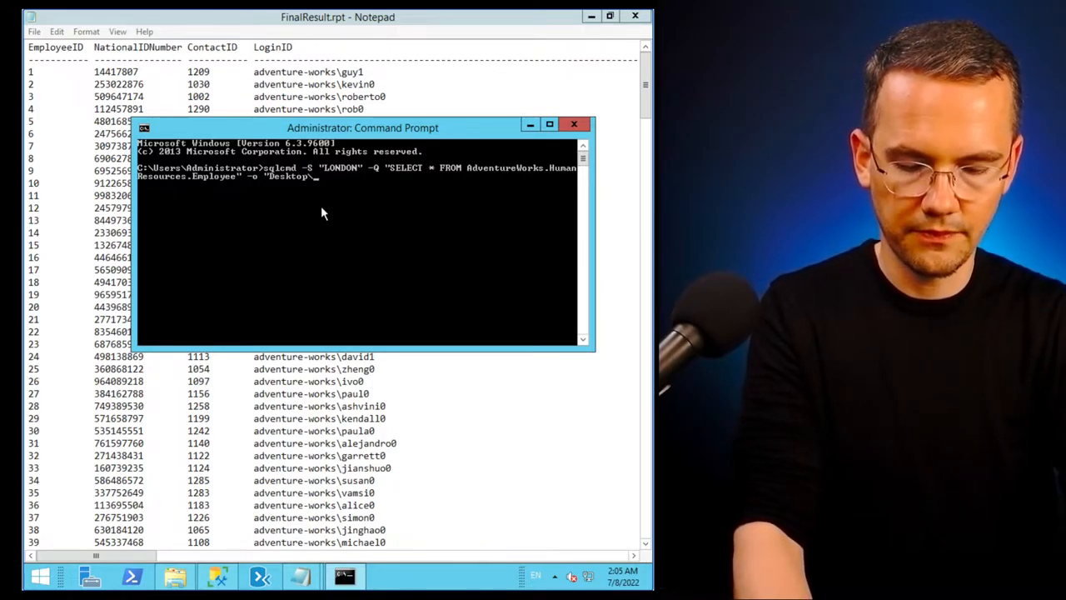
type("sqlcmdResults")
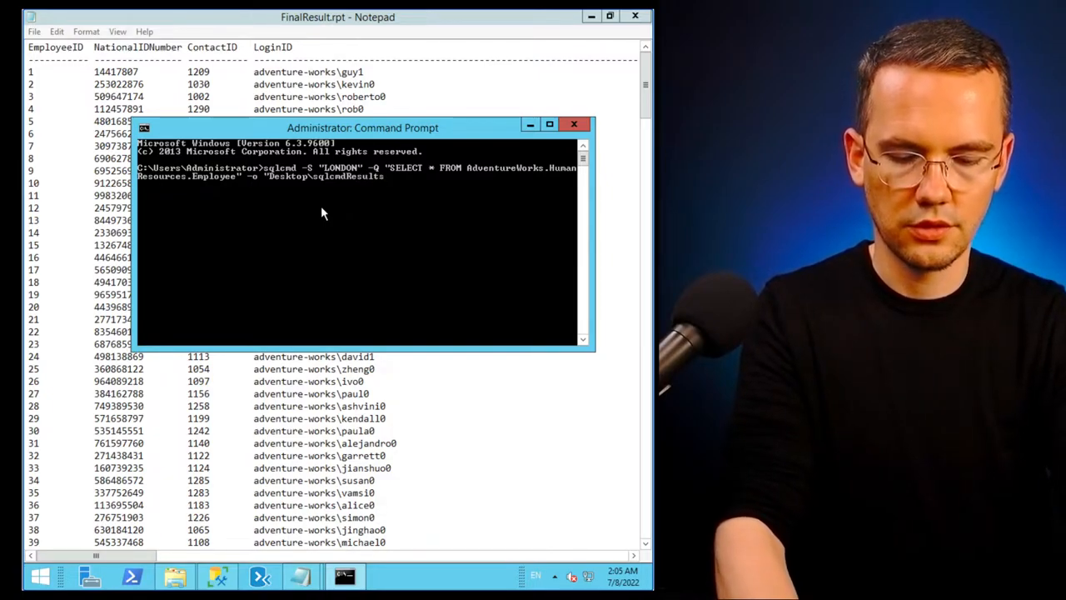
type(".txt\"")
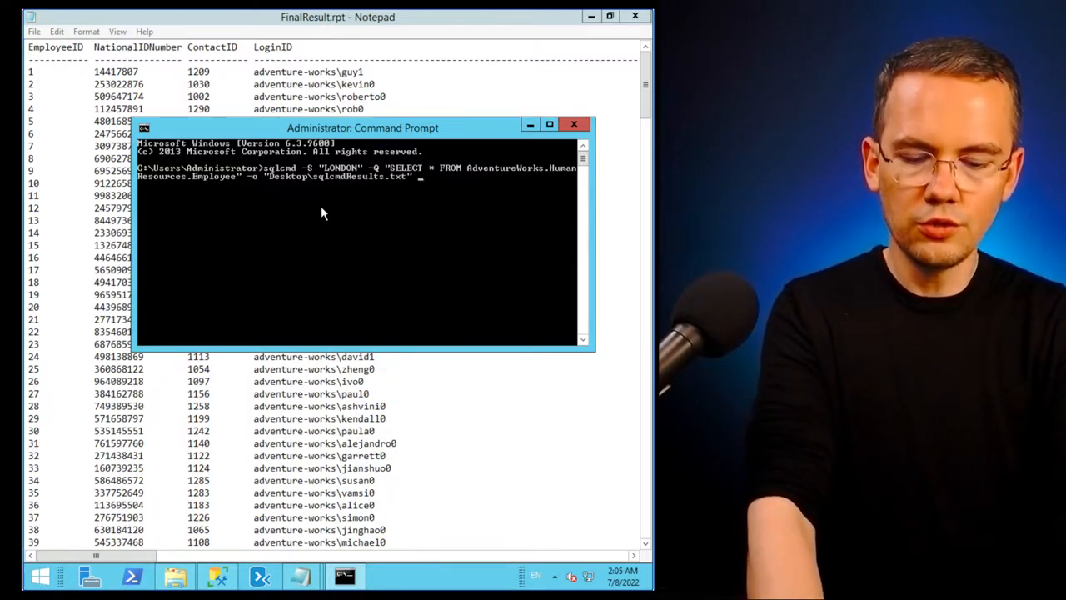
type("-E")
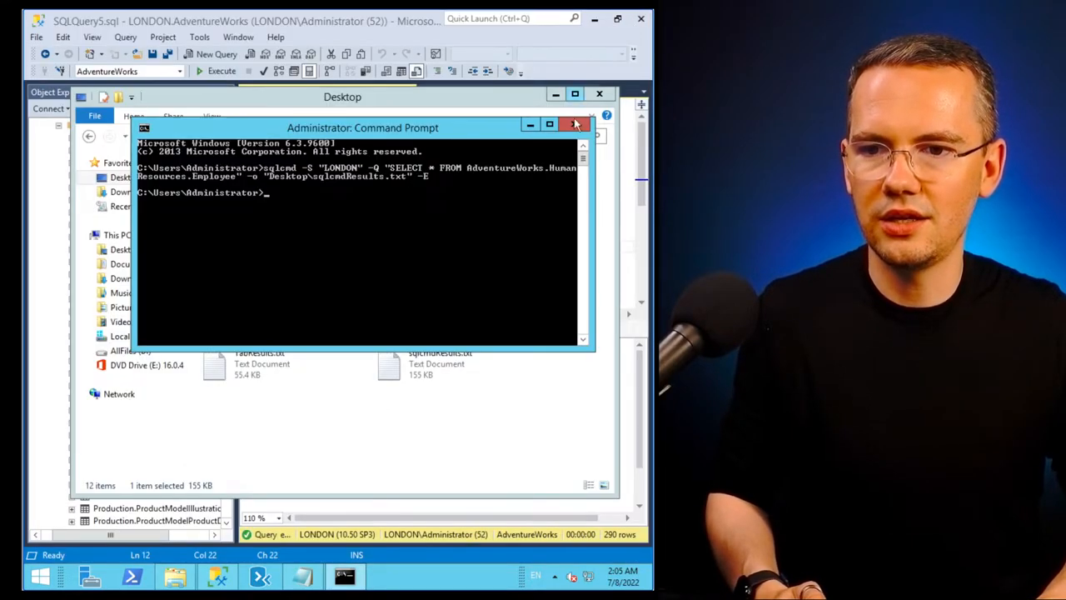
Close Command Prompt and open the 155 KB sqlcmdResults.txt from the Desktop in Notepad.
left_click(575, 124)
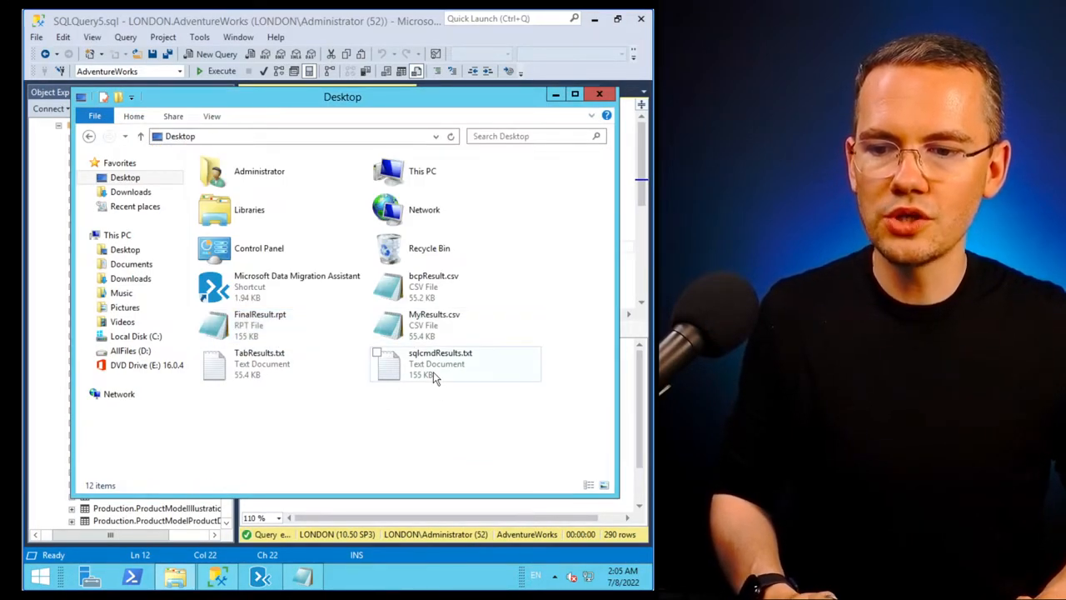
left_click(440, 362)
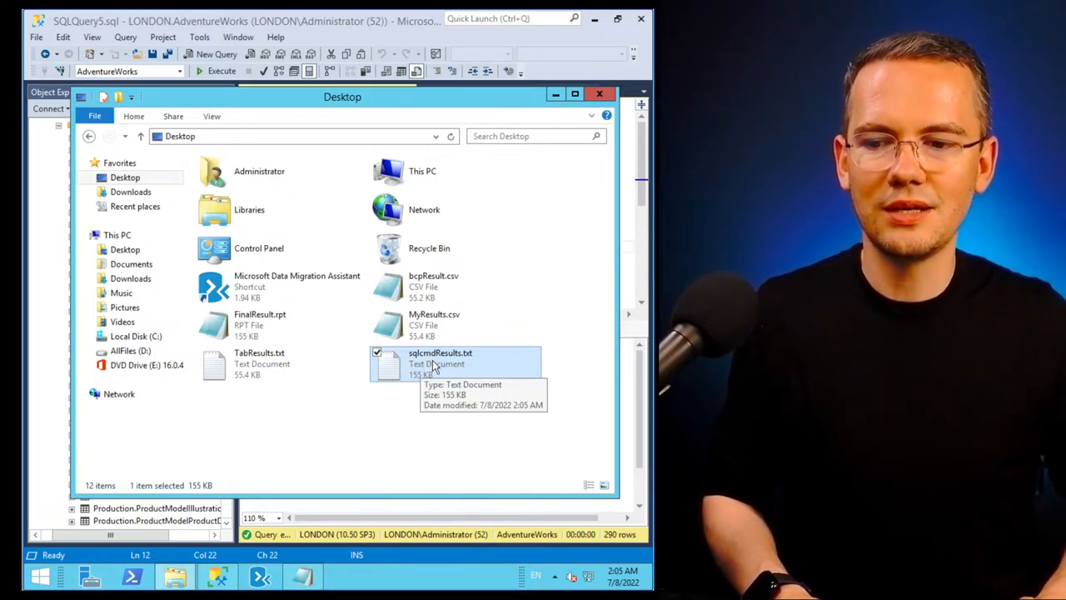
double_click(439, 363)
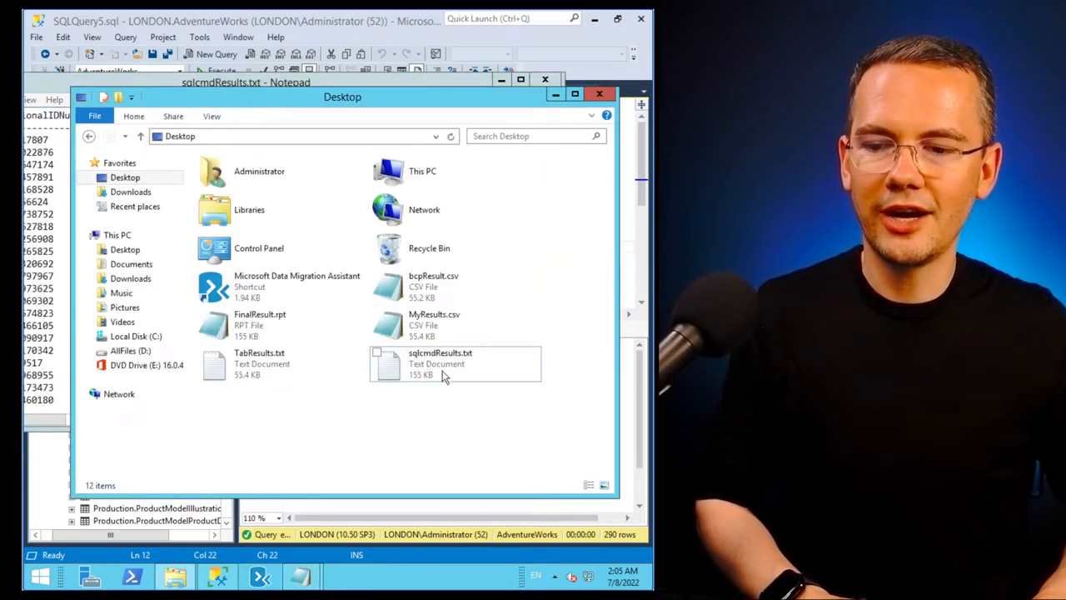
Open FinalResult.rpt in Notepad to compare with the sqlcmd export.
left_click(440, 363)
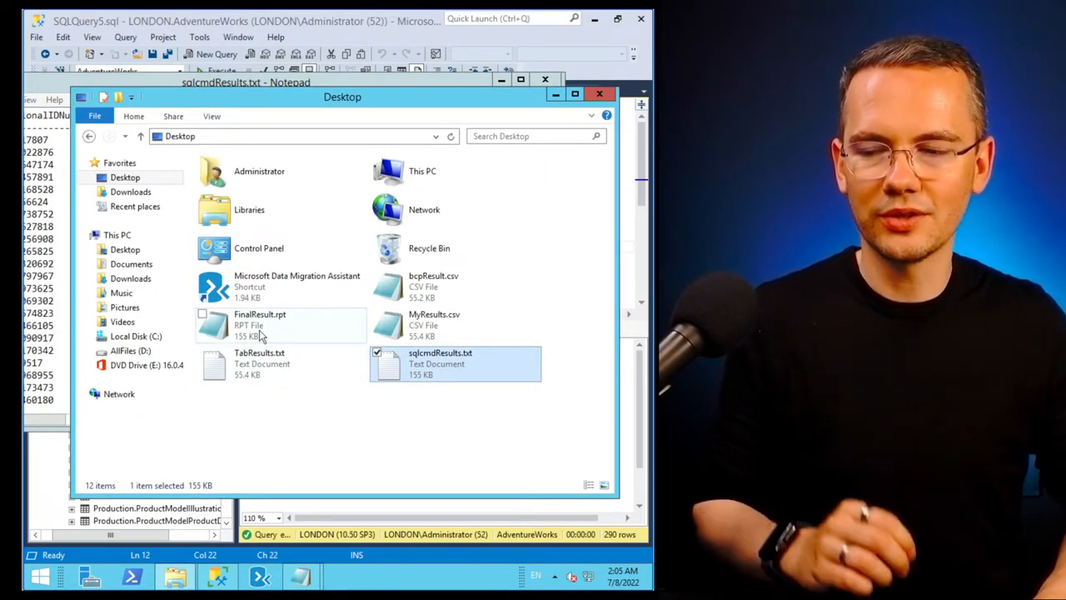
mouse_move(260, 325)
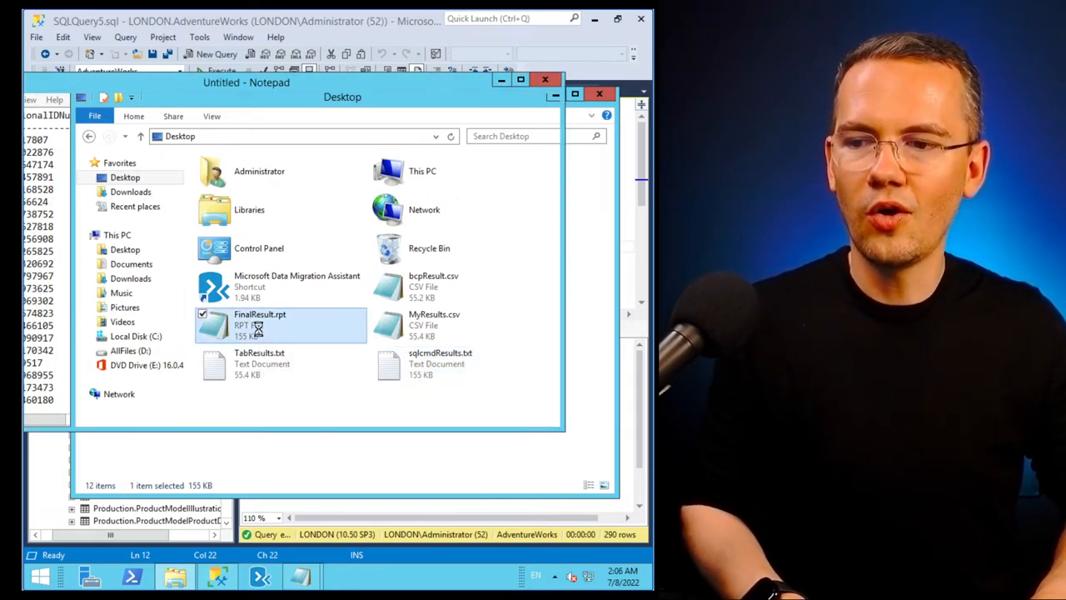
double_click(259, 324)
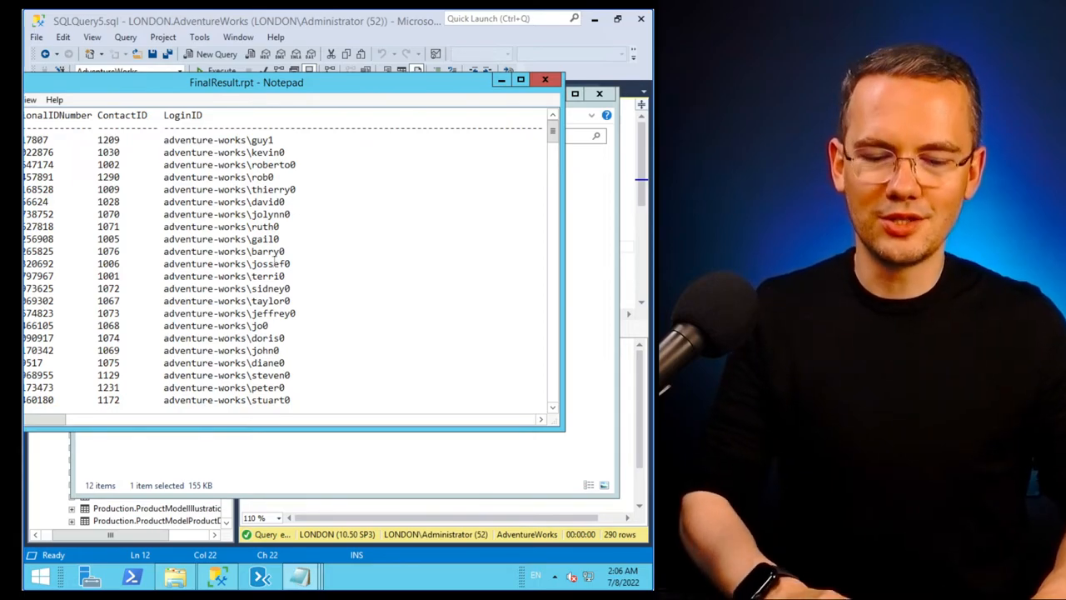